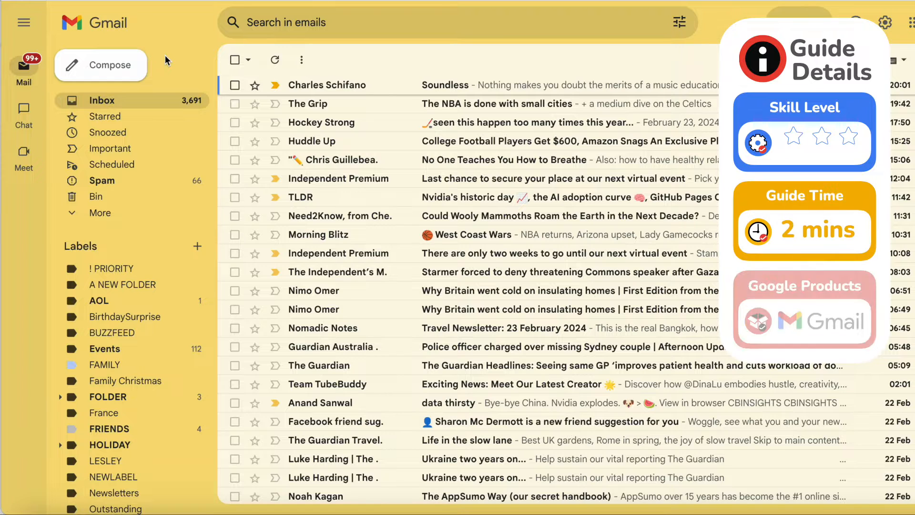
# - Open the Morning Blitz 'West Coast Wars' newsletter from the inbox
pyautogui.click(792, 135)
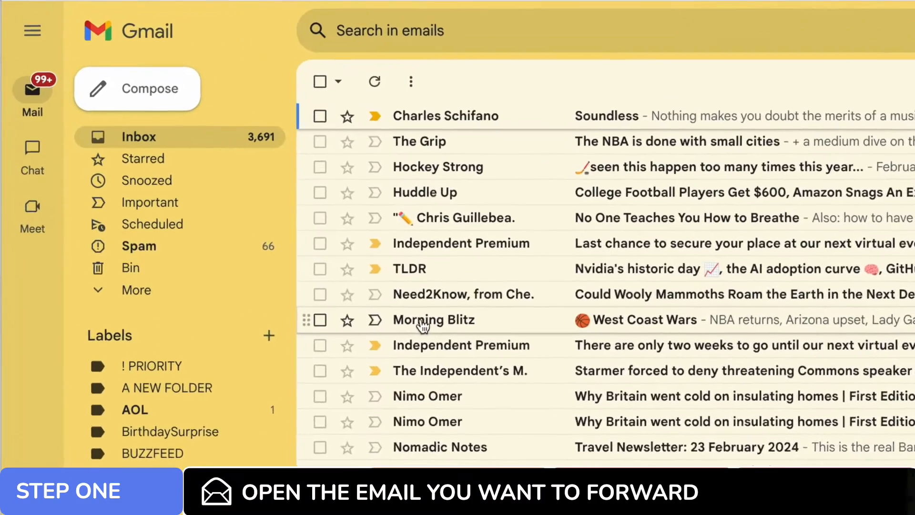
pyautogui.click(433, 319)
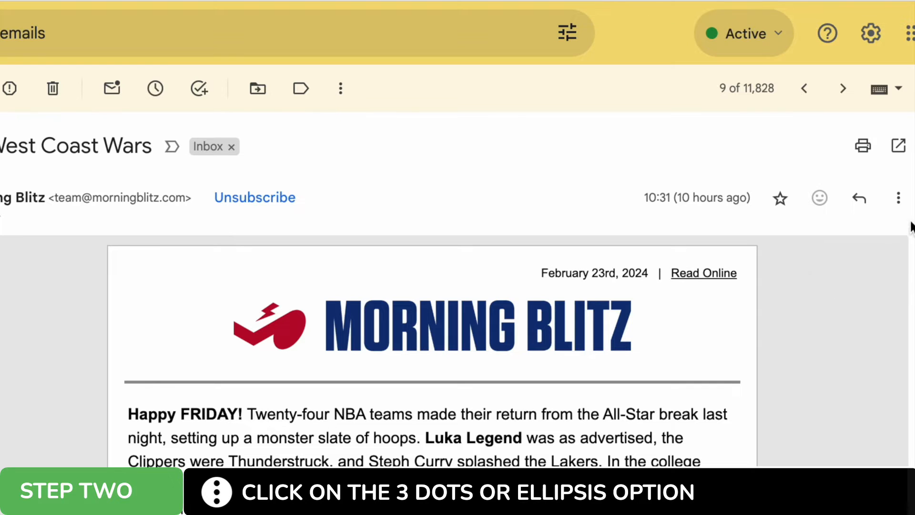
pyautogui.moveTo(898, 197)
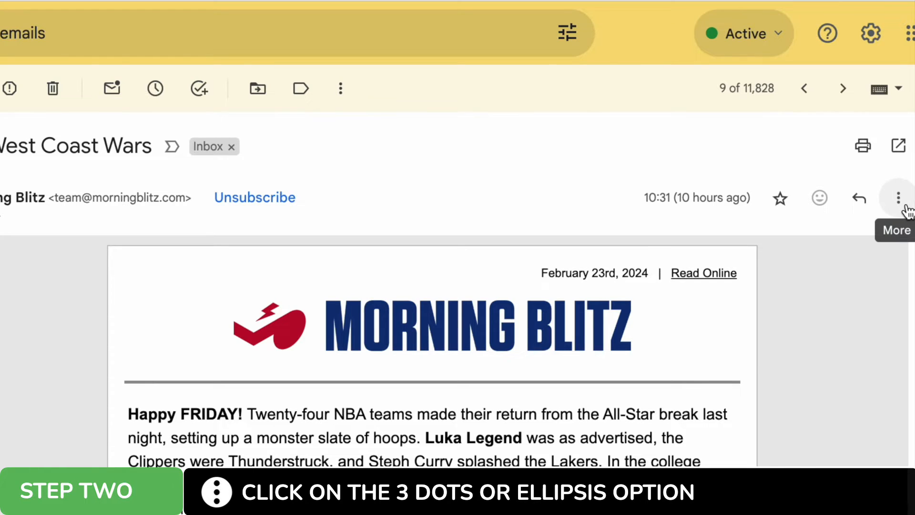
# - Choose Forward from the message's More menu to create a forward draft
pyautogui.click(898, 197)
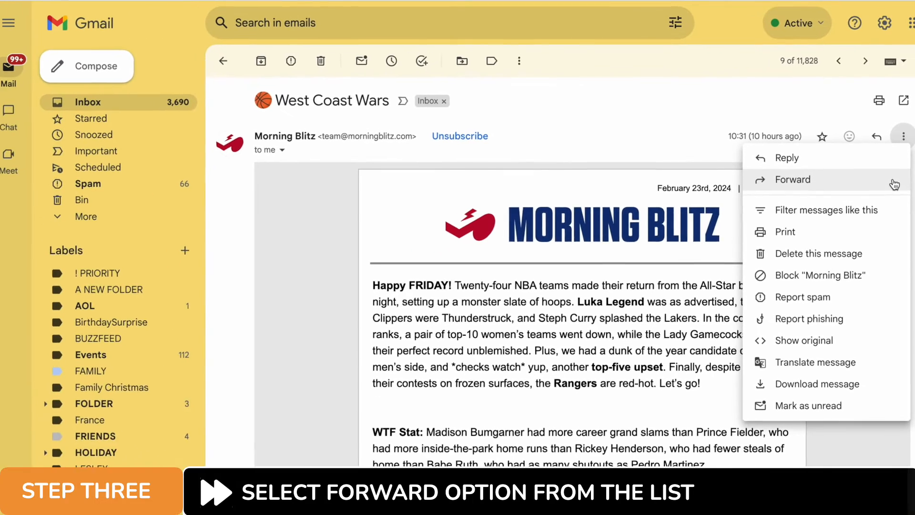
pyautogui.click(793, 179)
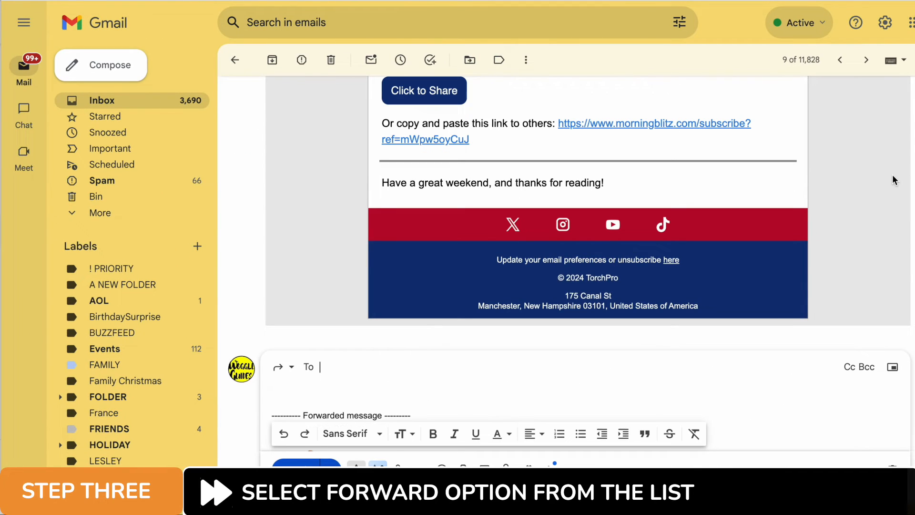
pyautogui.scroll(-3)
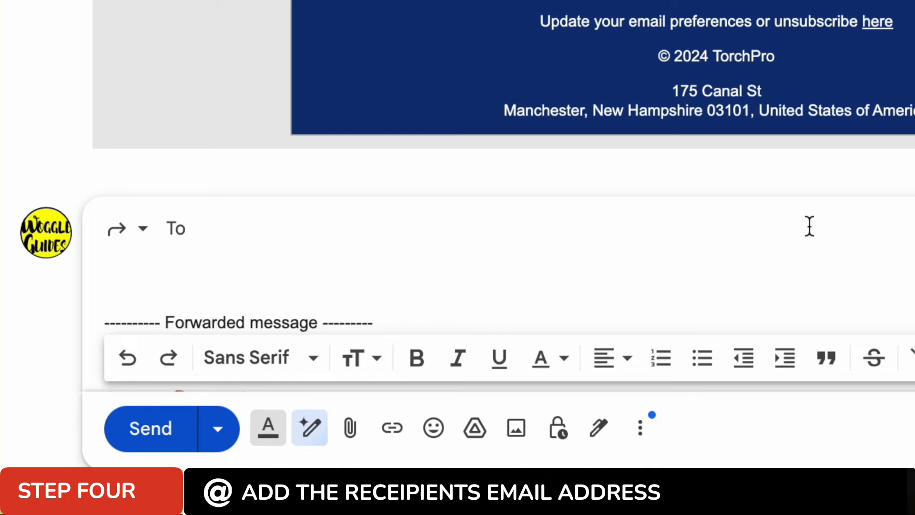
pyautogui.write('luc')
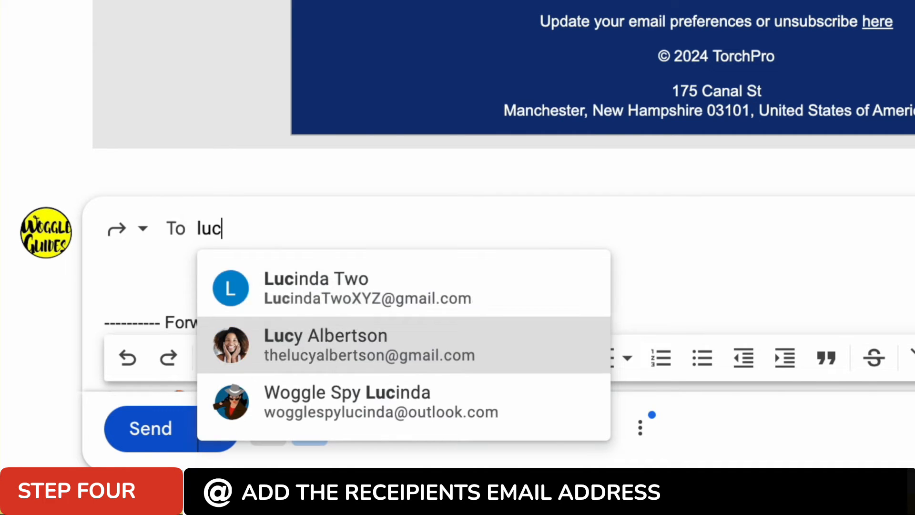
pyautogui.click(325, 344)
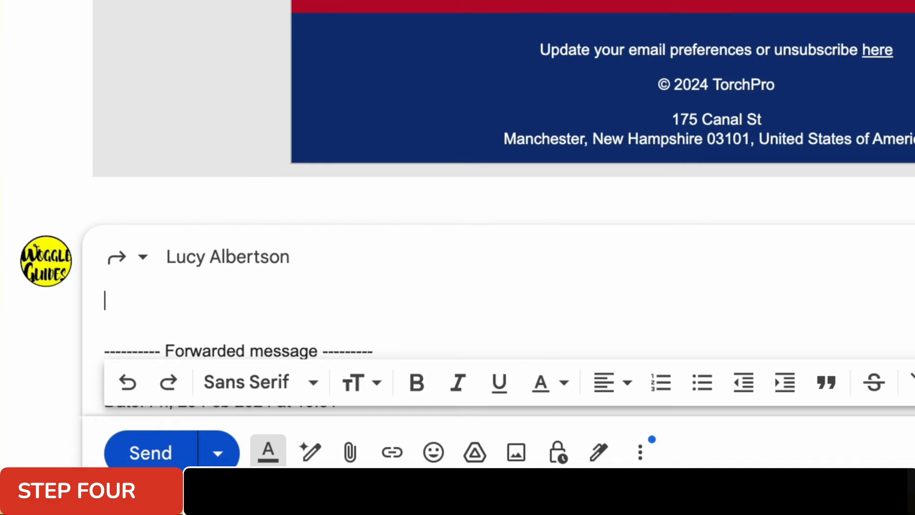
pyautogui.write('Email for you !')
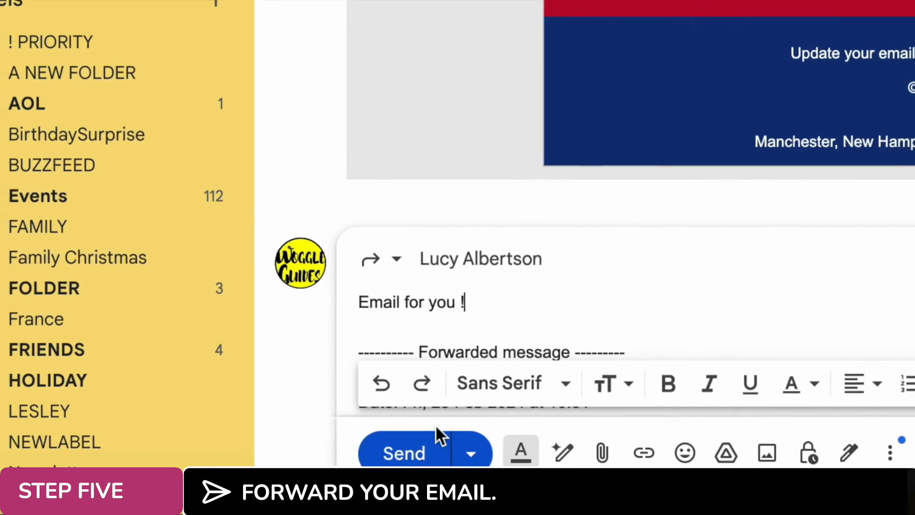
pyautogui.click(403, 453)
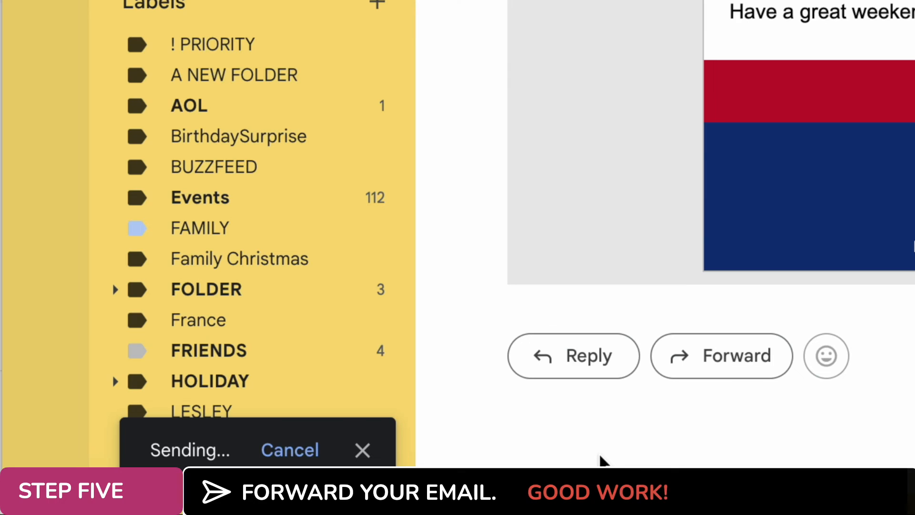